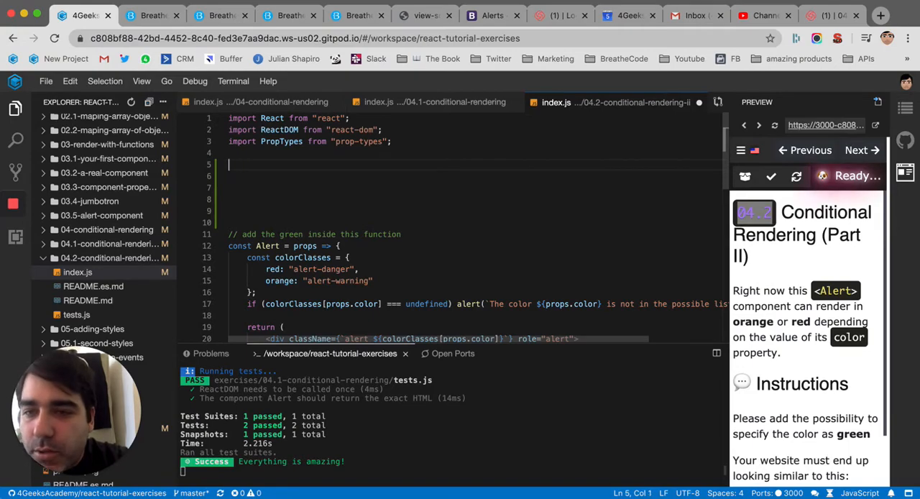
Write a const colors object with keys "0", "1", "2" holding blue, grey and pink
text(const colors = {)
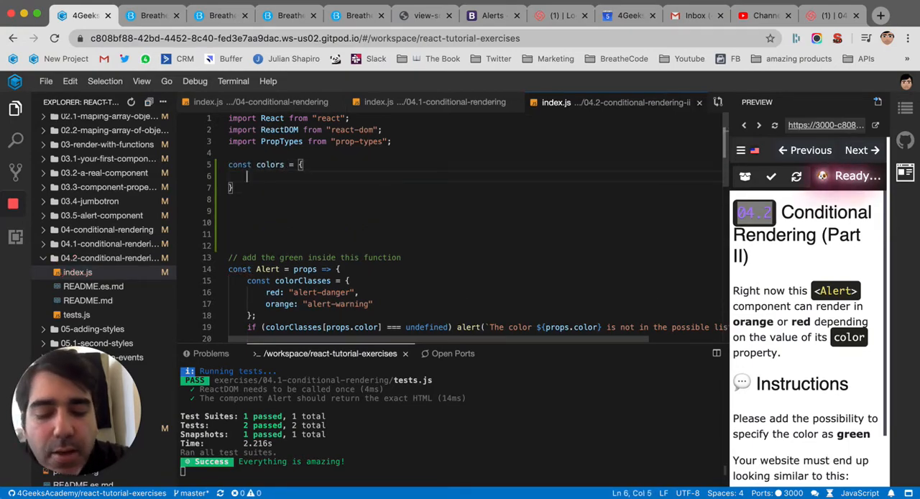
text(0:)
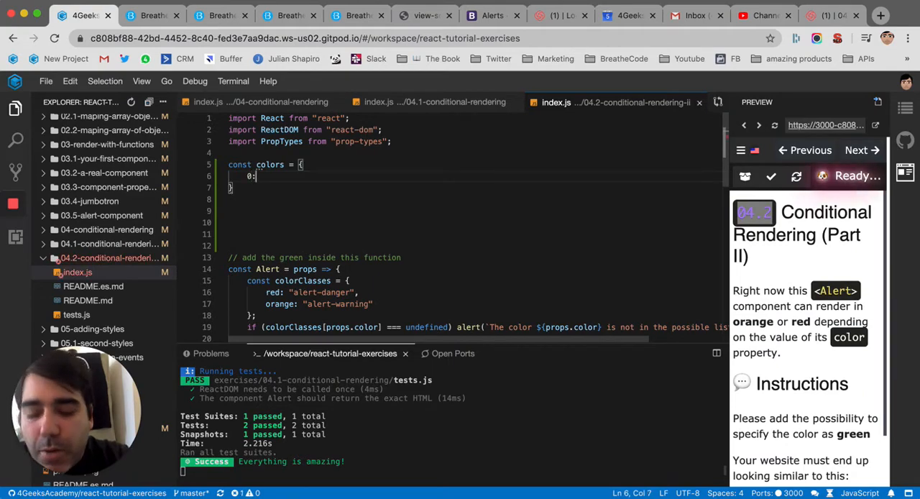
text("0")
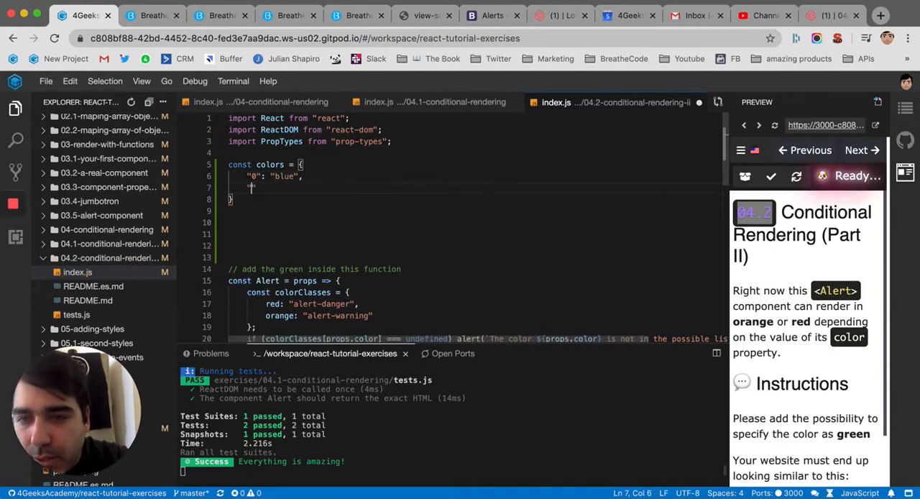
text("1":)
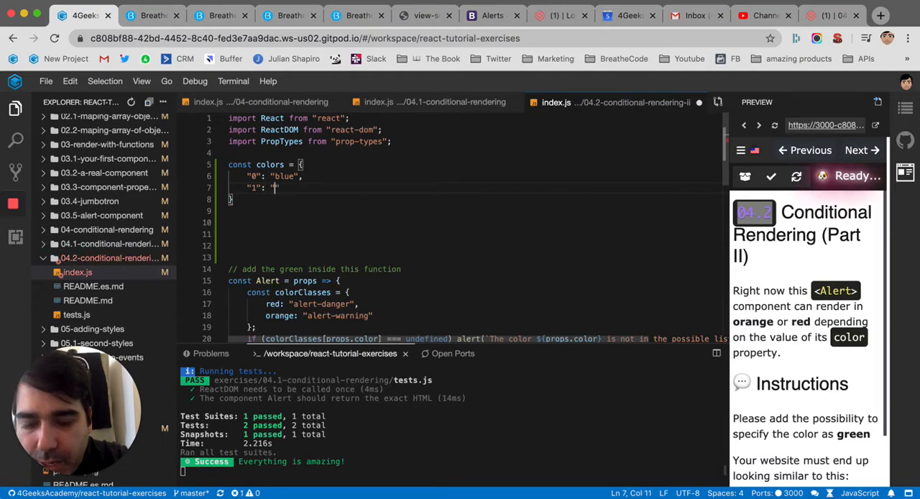
text(grey",)
text("2": ")
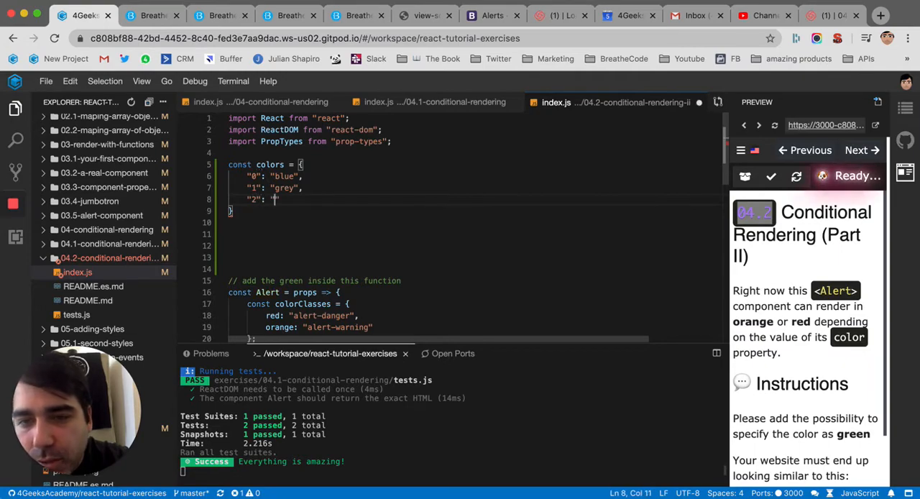
text(pink")
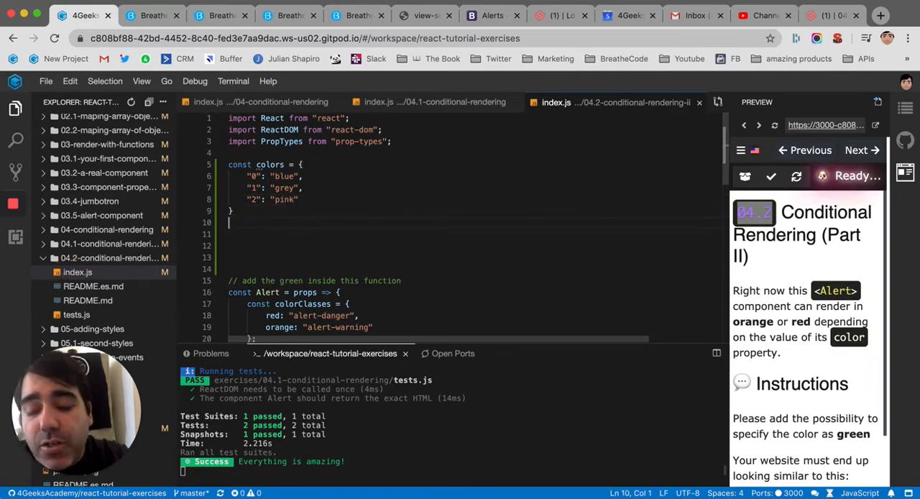
Add console.log(color[0]) to log the first colors entry
text(console.log()
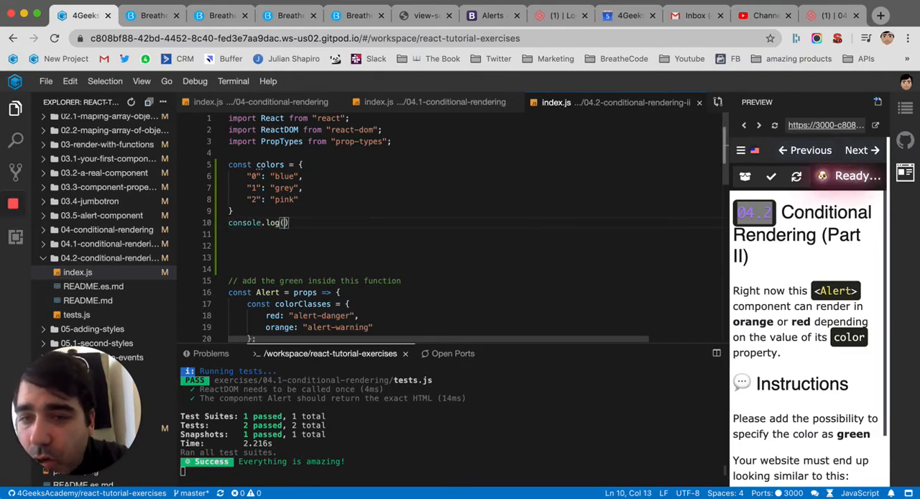
text(color[])
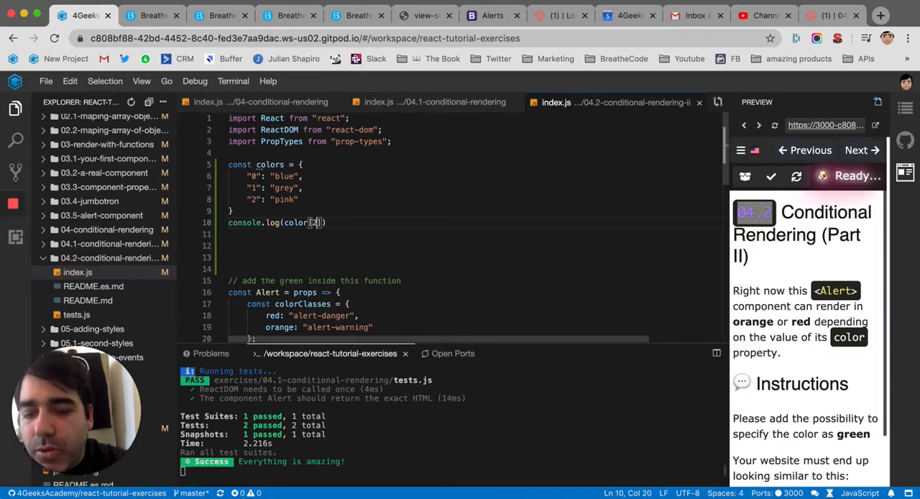
text(0)
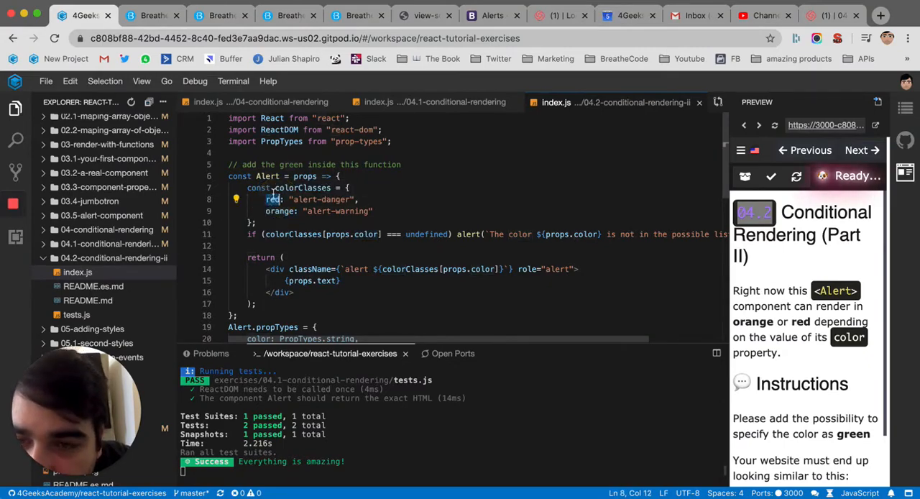
mouse_move(455, 164)
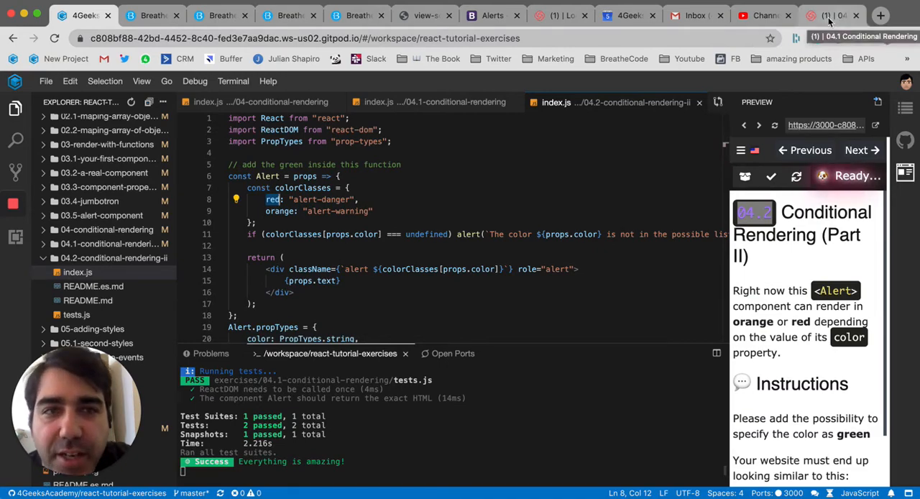
Locate the alert-success class in the Bootstrap Alerts docs, then return to Gitpod
click(492, 15)
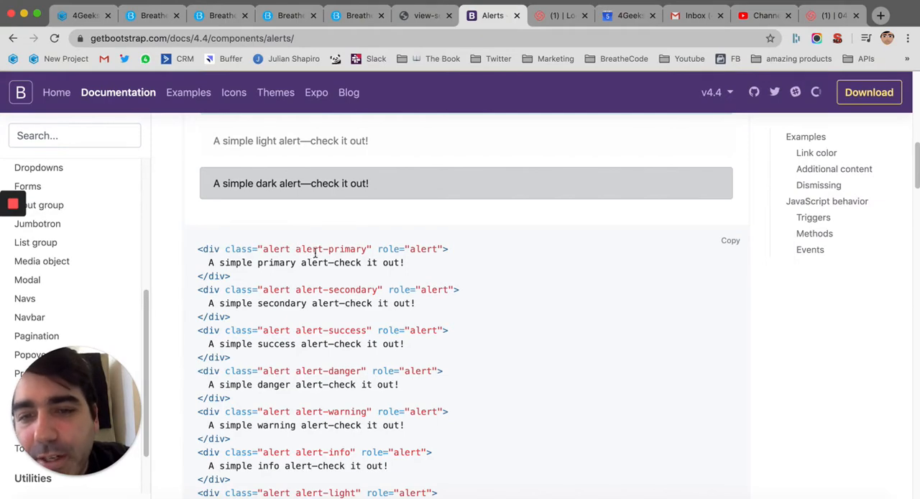
double_click(345, 248)
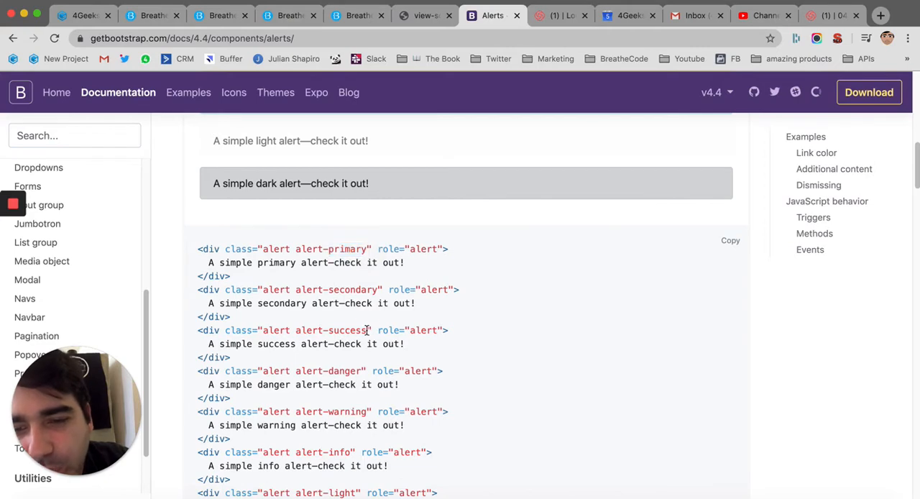
double_click(346, 329)
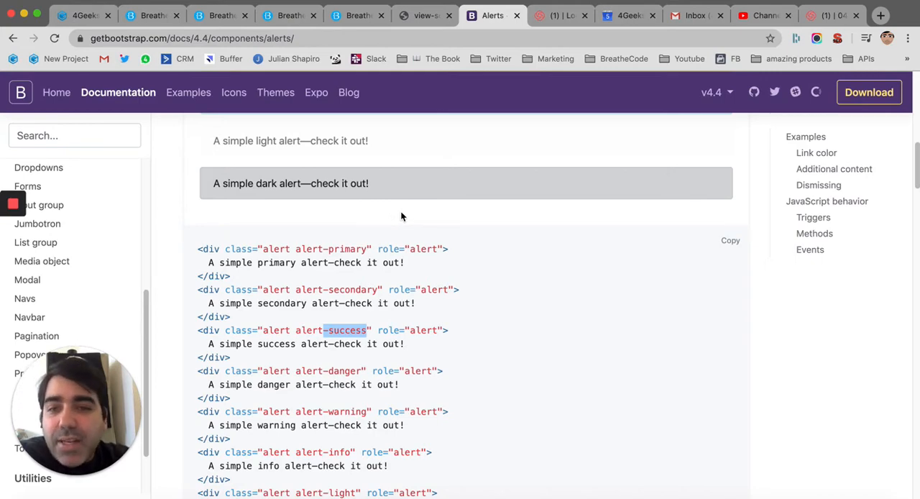
mouse_move(324, 240)
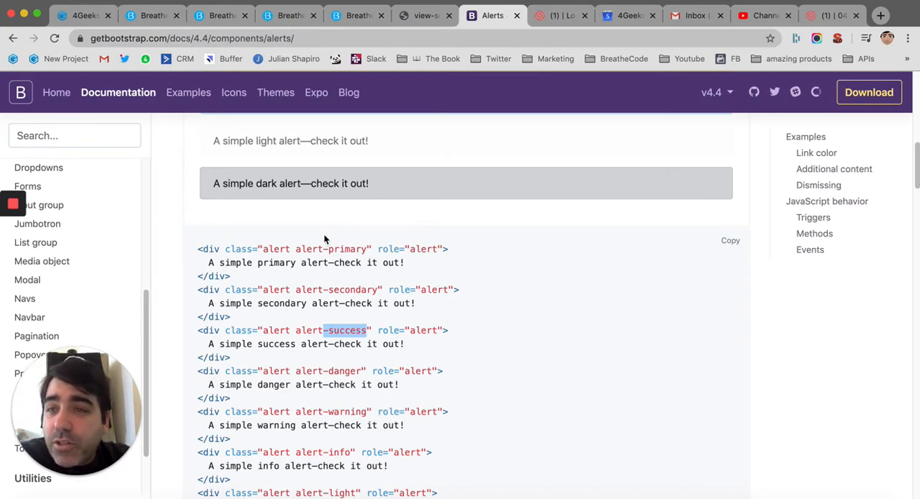
click(83, 15)
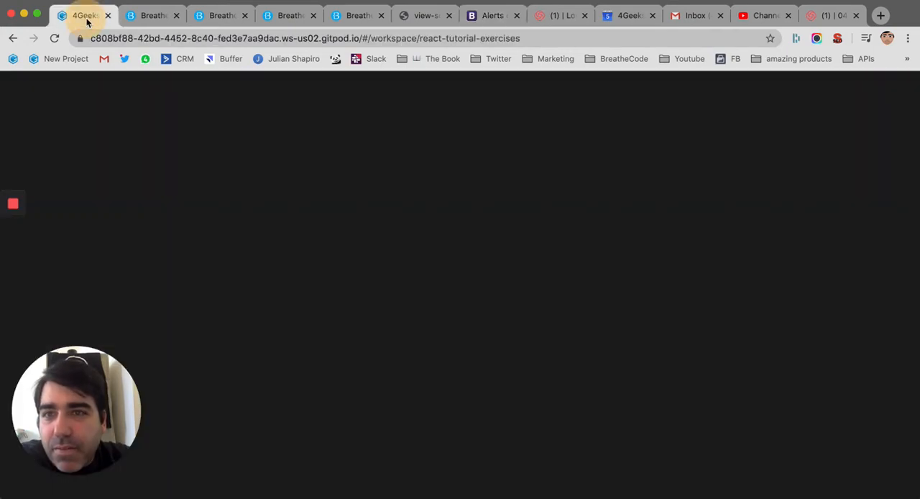
Below the orange entry in colorClasses, start a new entry typed as sud: "alert-warning"
click(84, 15)
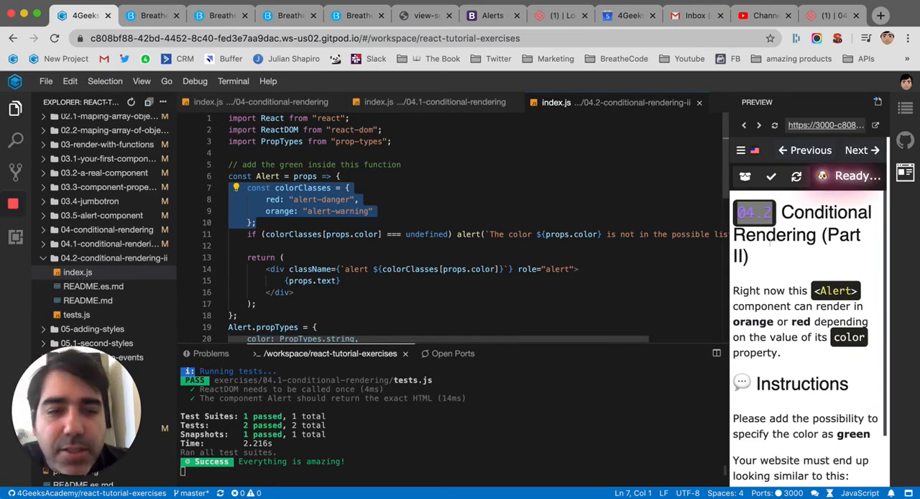
scroll(down, 3)
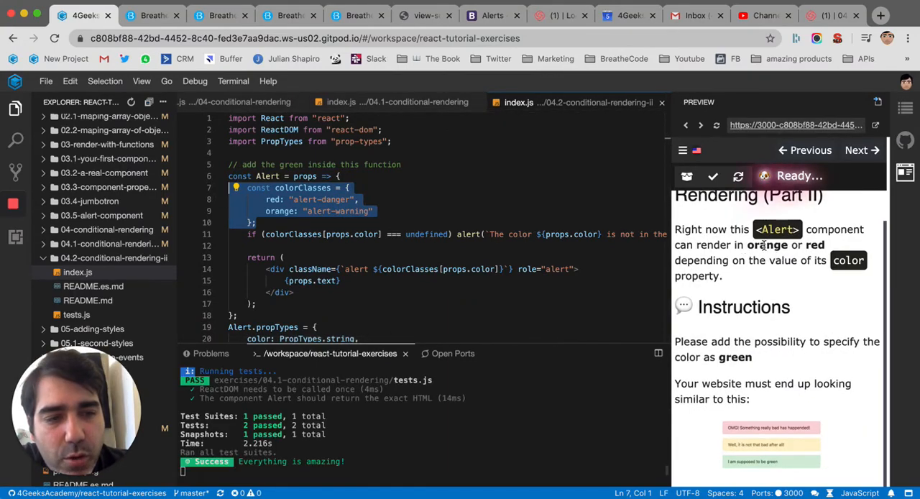
mouse_move(758, 347)
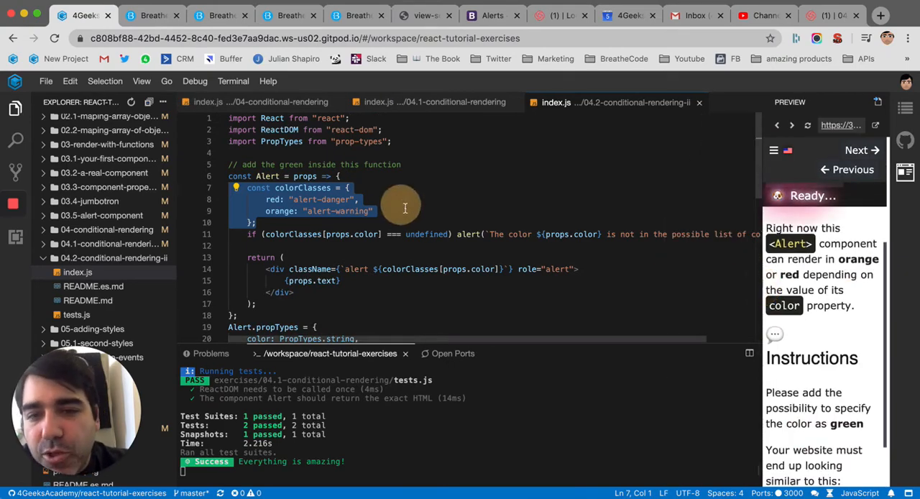
click(370, 210)
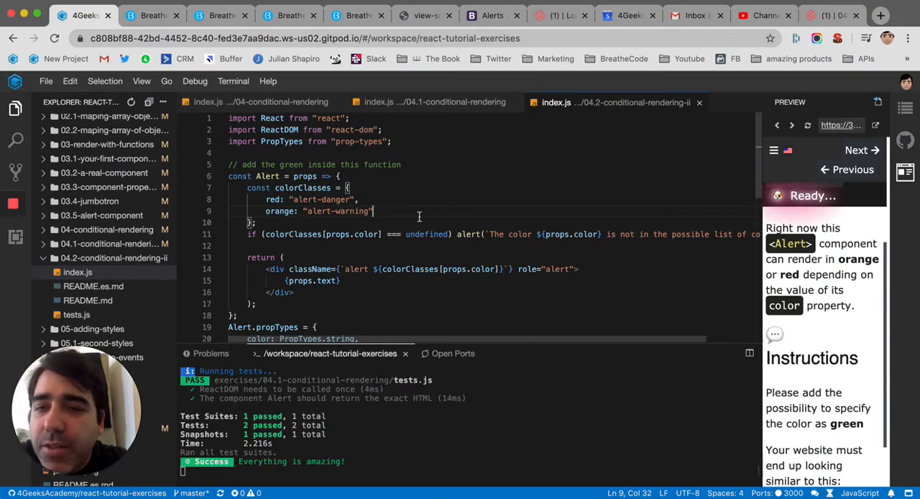
text(sud: "alert-warning")
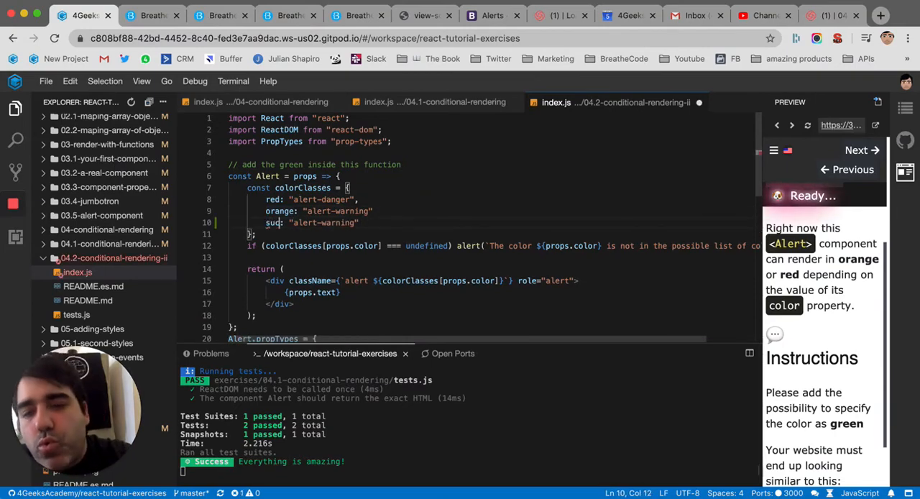